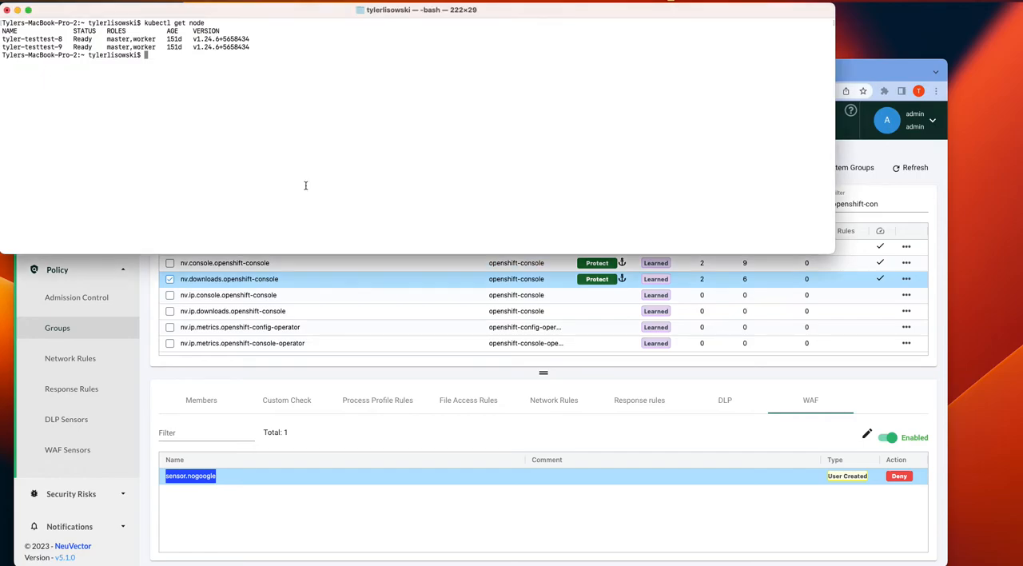
Run 'kubectl get pods' for the openshift-console namespace to list its running pods.
type("kubectl get pods -n open")
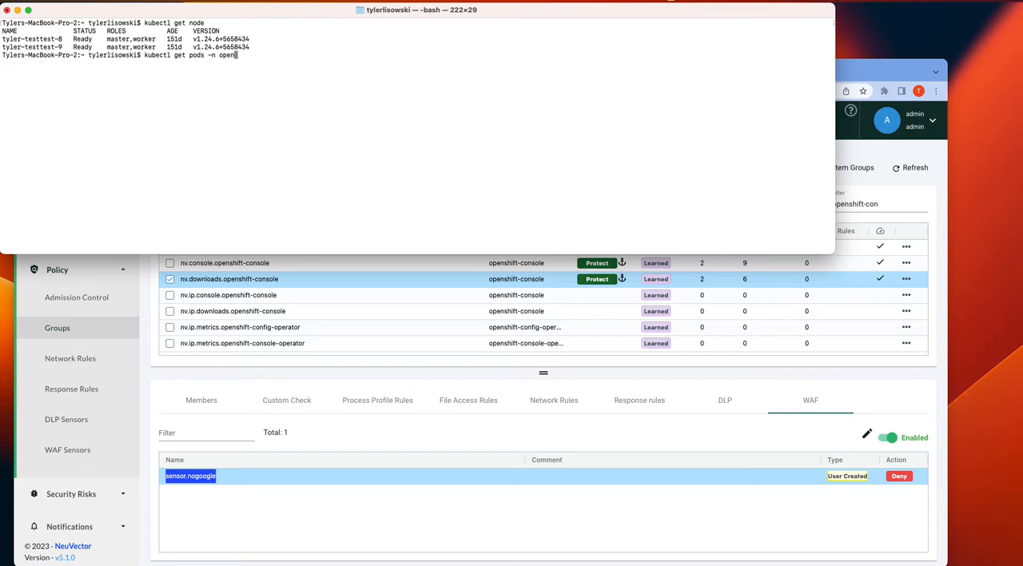
key("Return")
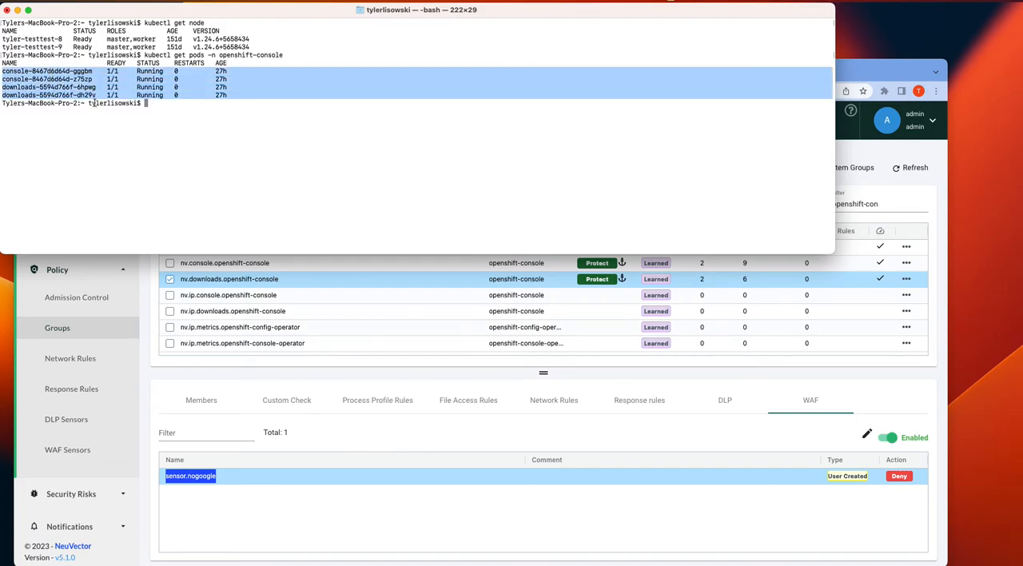
mouse_move(125, 166)
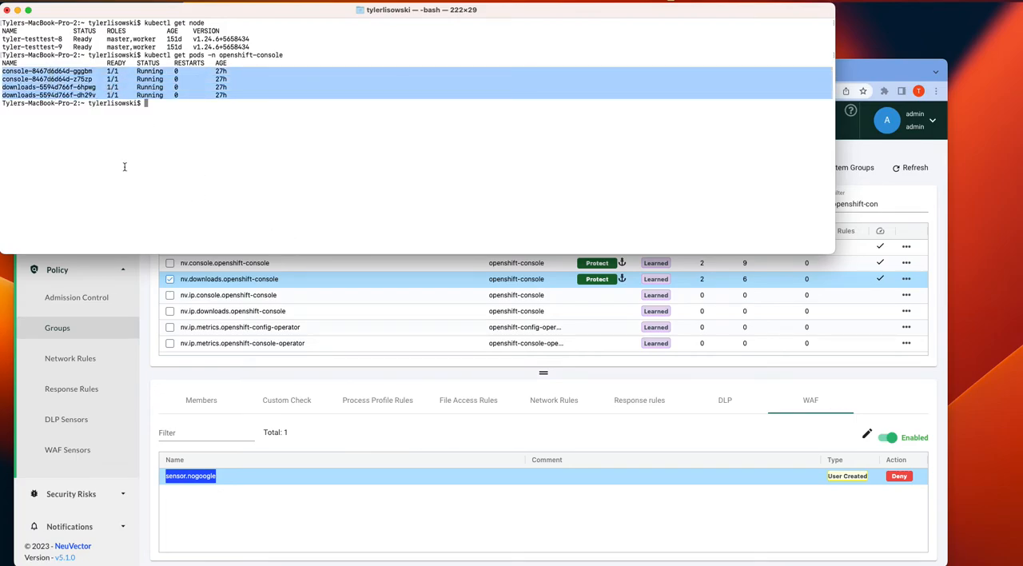
mouse_move(118, 182)
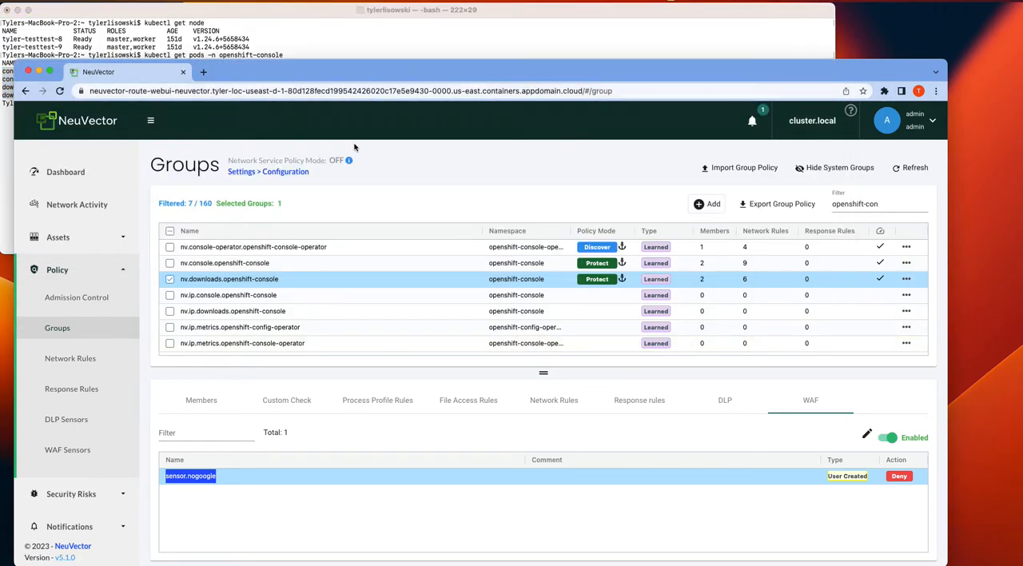
mouse_move(611, 124)
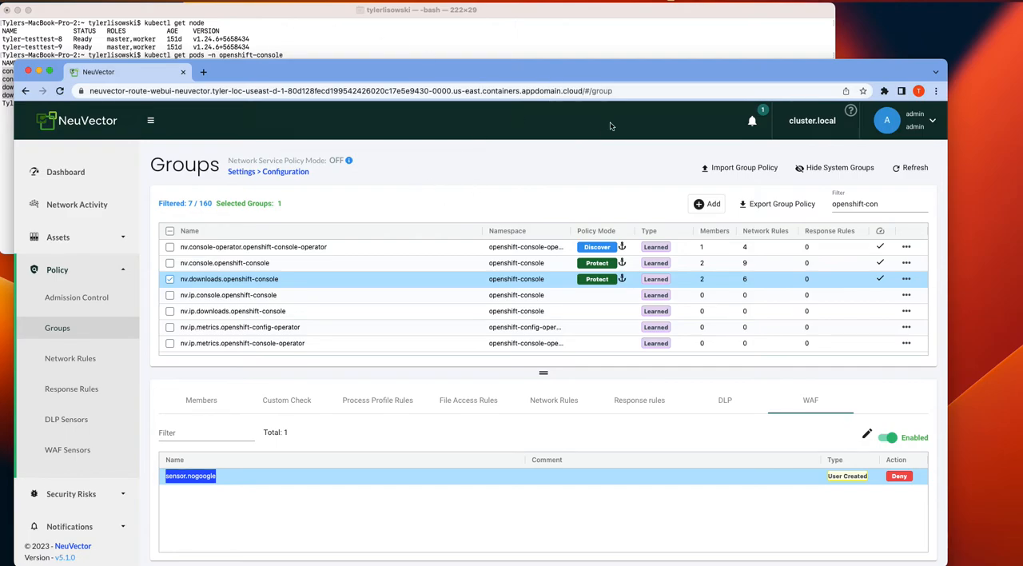
mouse_move(339, 43)
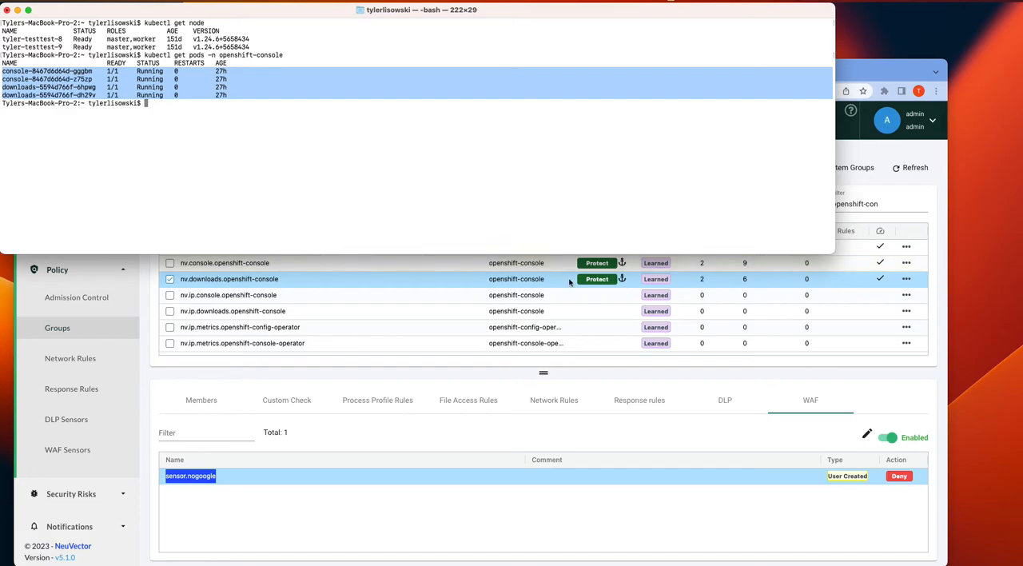
mouse_move(349, 273)
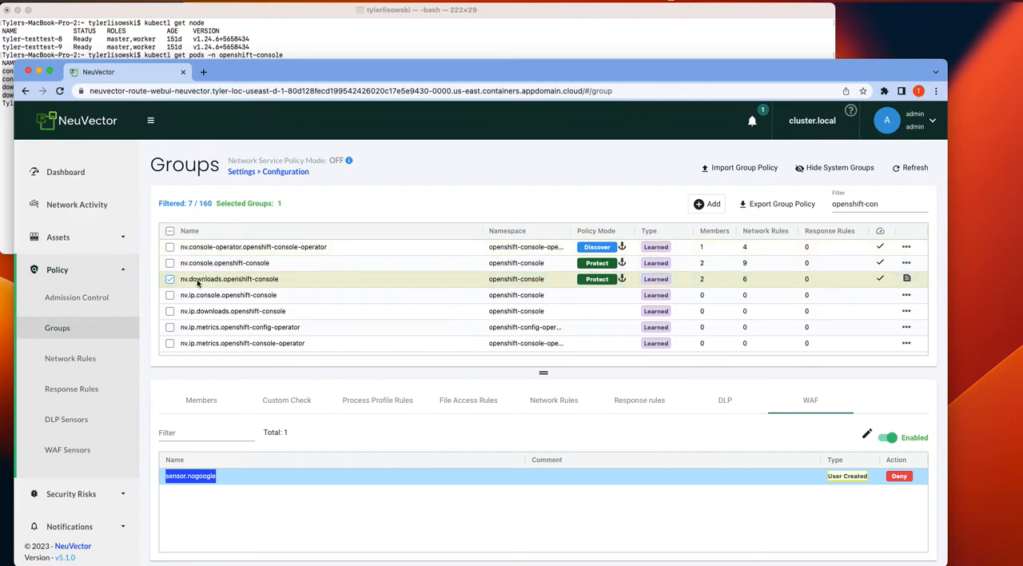
mouse_move(233, 283)
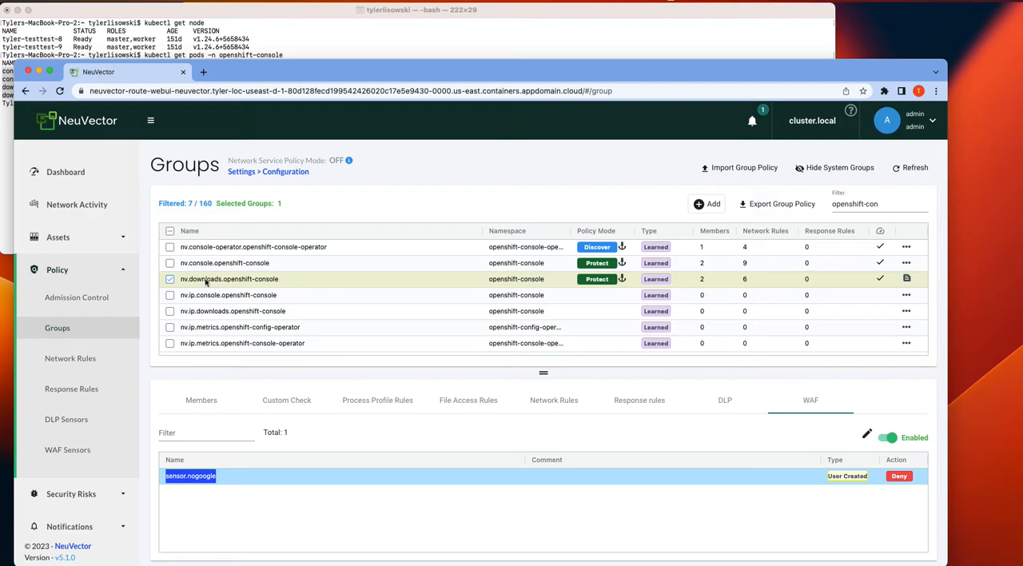
Select the nv.downloads.openshift-console group to show its WAF settings with nogoogle set to Deny.
left_click(230, 278)
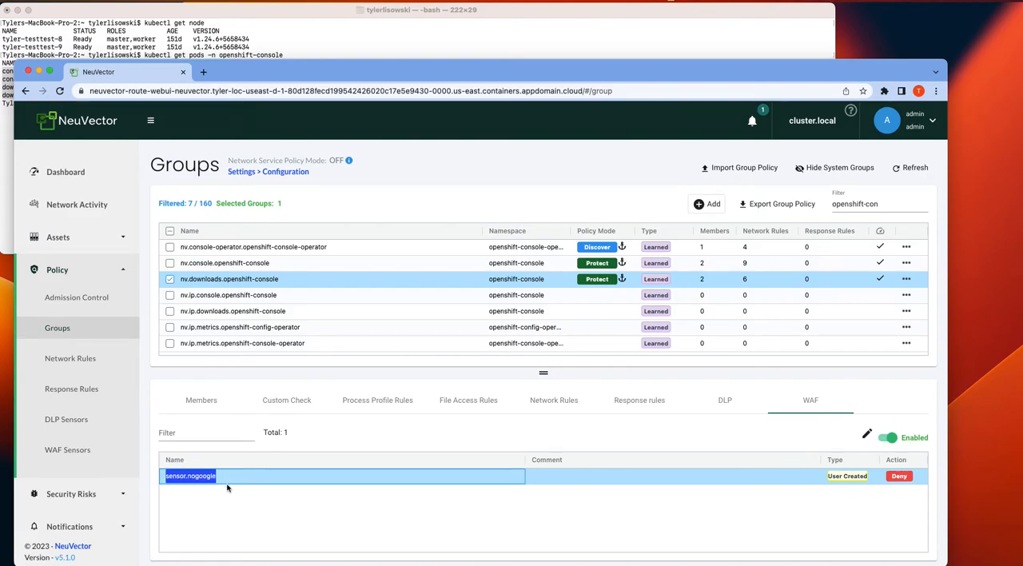
Show the nogoogle WAF sensor's rule matching google.com in the request header.
left_click(67, 447)
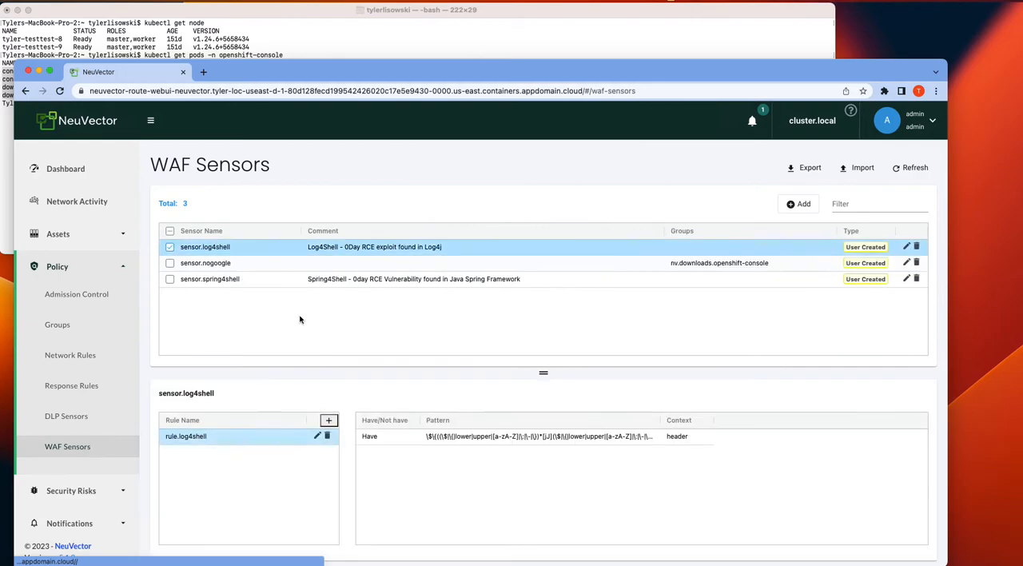
left_click(204, 262)
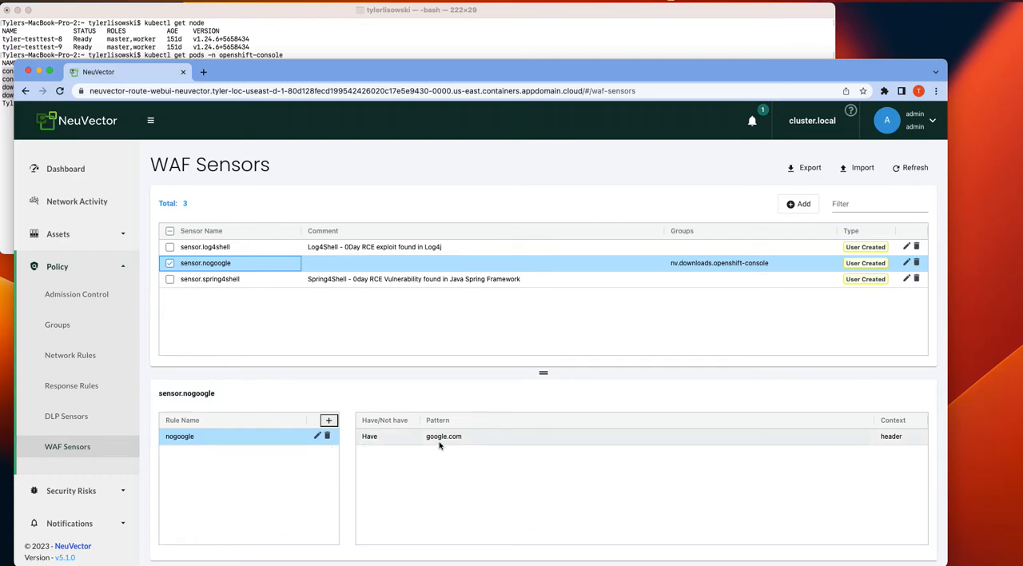
mouse_move(483, 437)
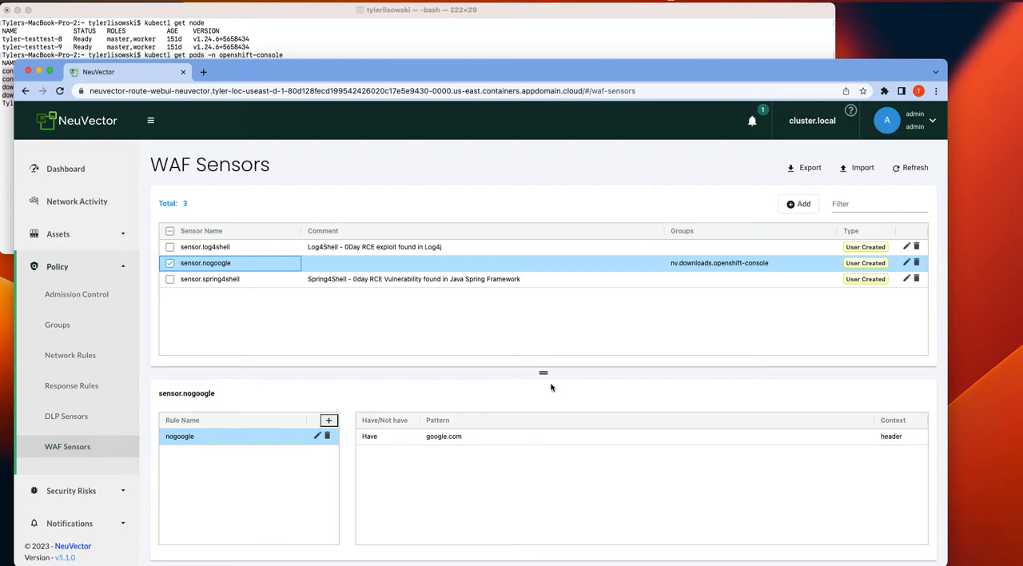
mouse_move(278, 88)
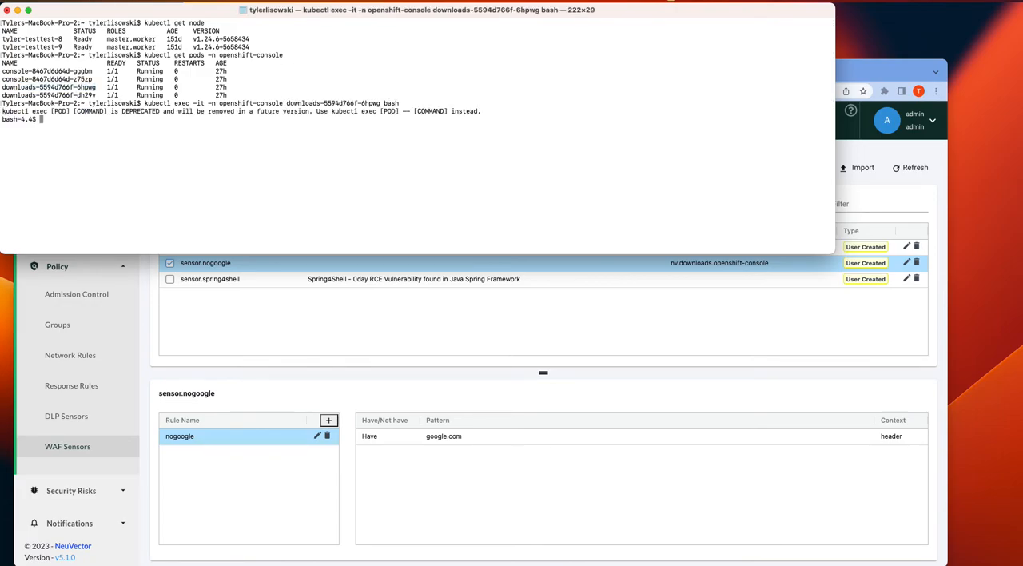
type("curl http://")
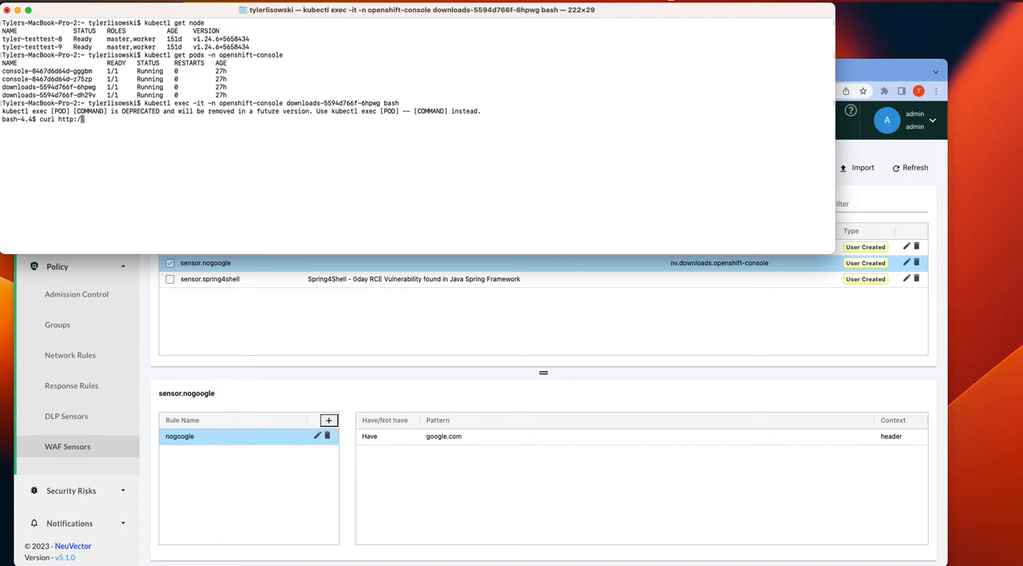
type("google.com")
type("curl -v http://amazon.com")
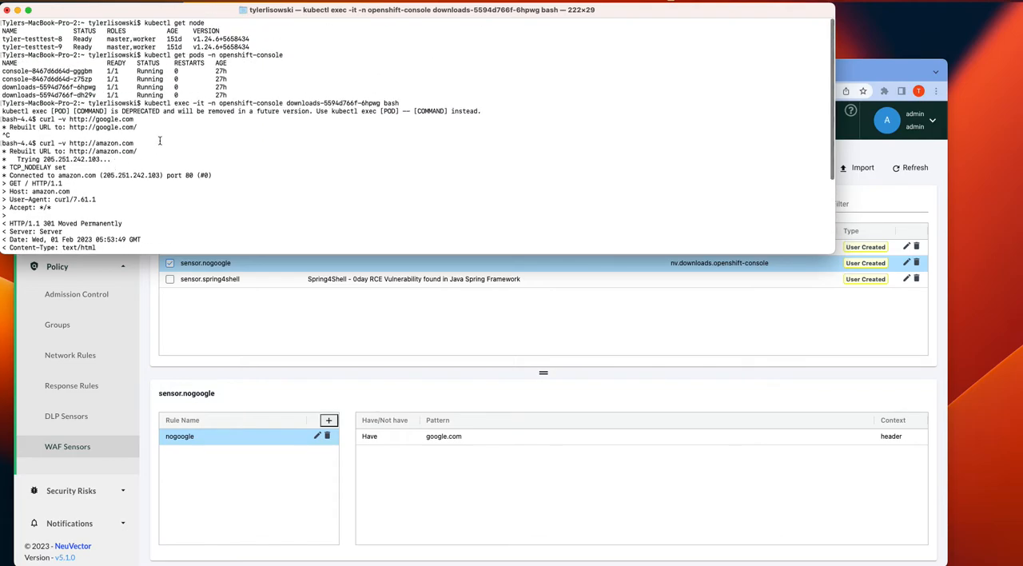
mouse_move(413, 454)
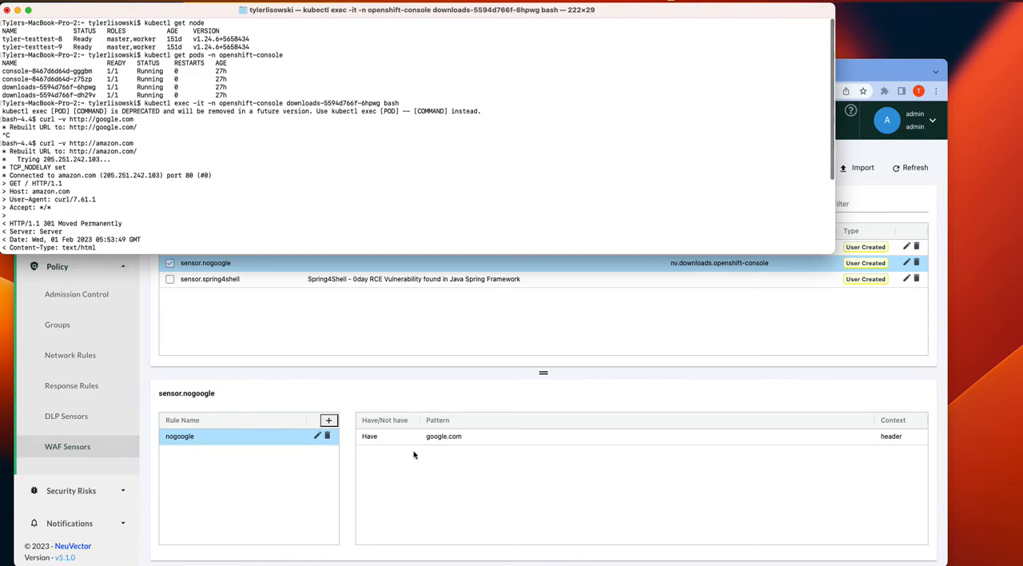
mouse_move(389, 416)
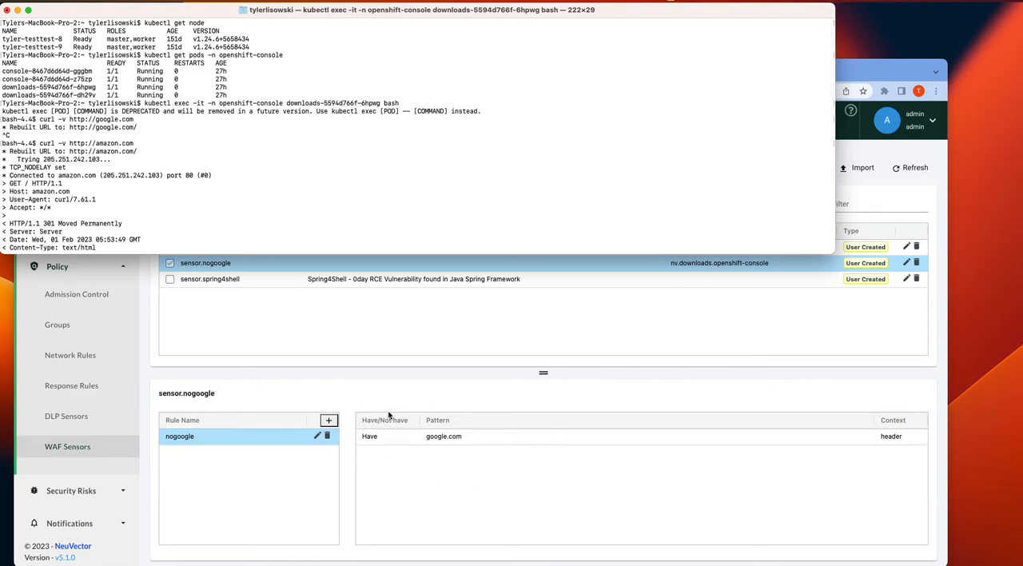
mouse_move(470, 457)
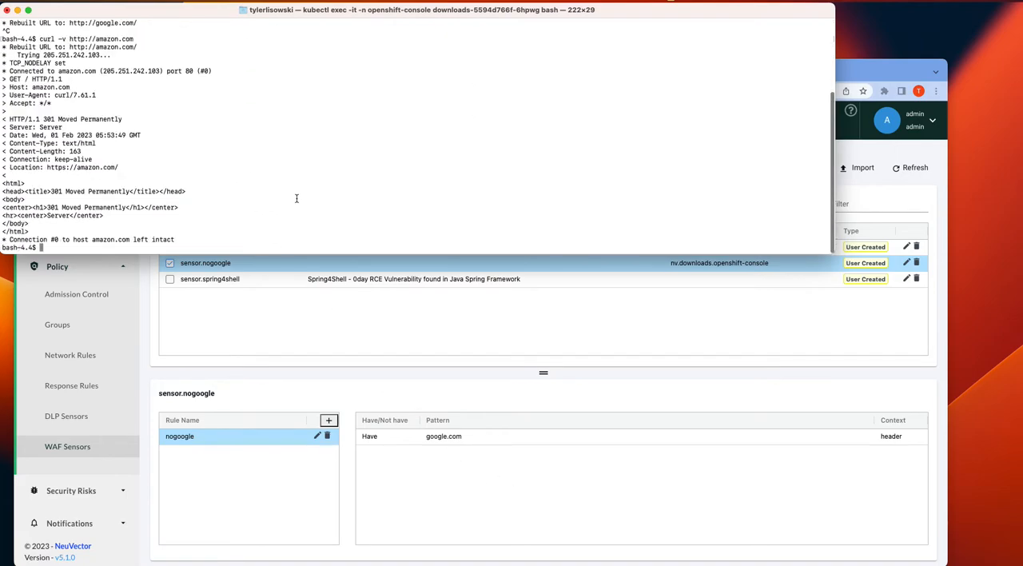
mouse_move(252, 160)
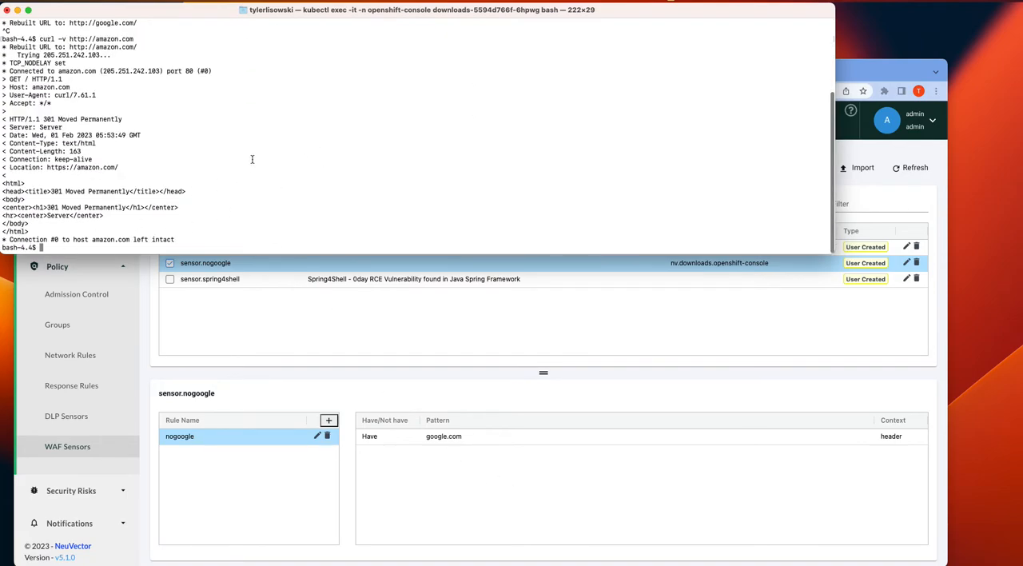
type("exit")
type("kubectl exec -it -n openshift-console console-8467d6d64d-gggbm bash")
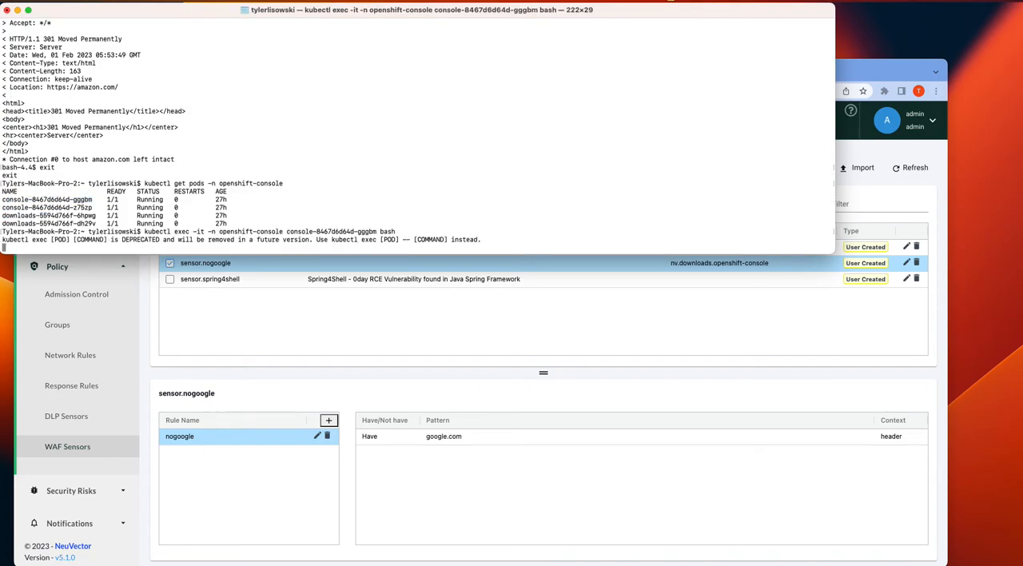
type("curl -v")
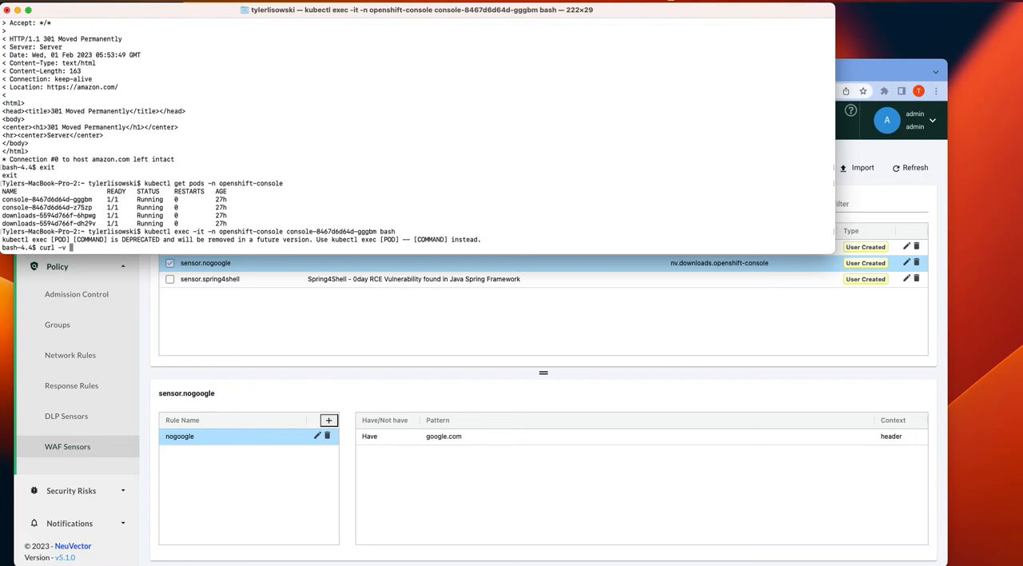
type("h")
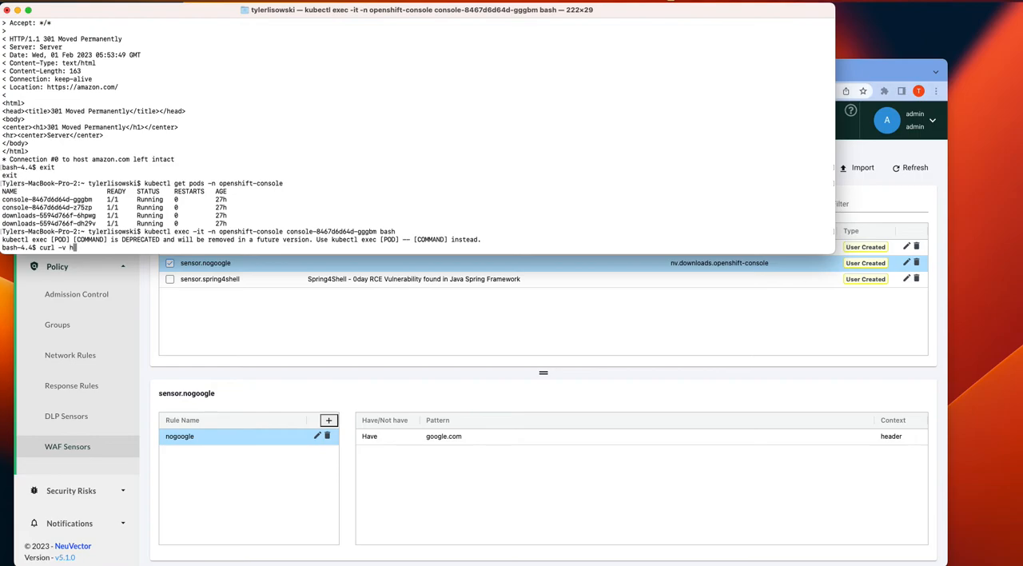
type("ttp")
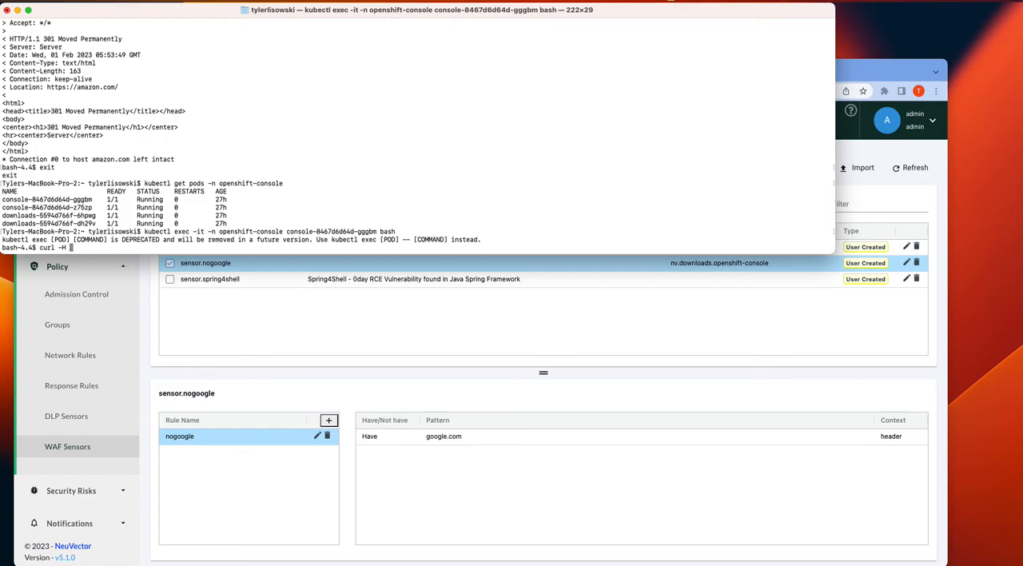
type("\"H")
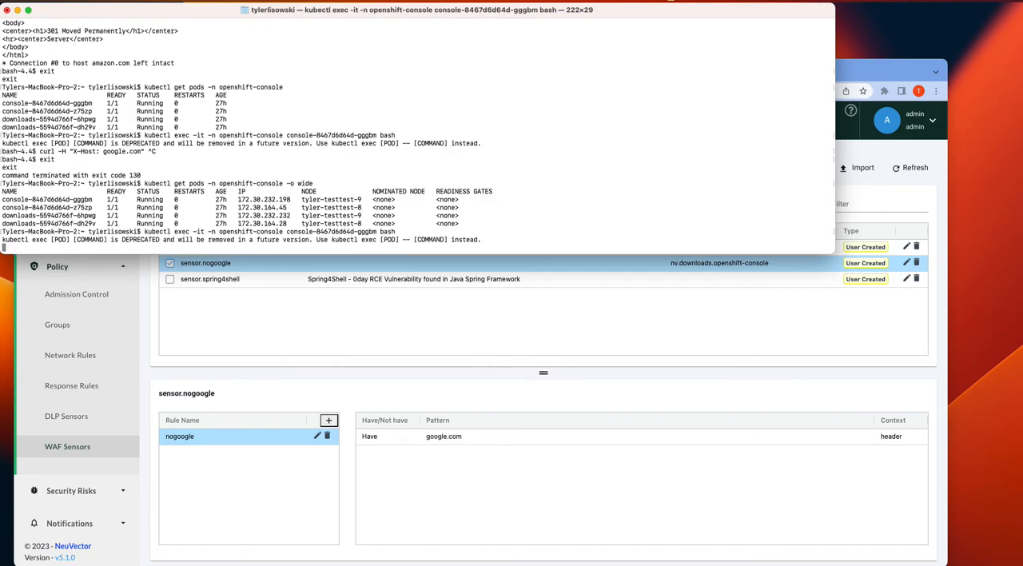
type("crl")
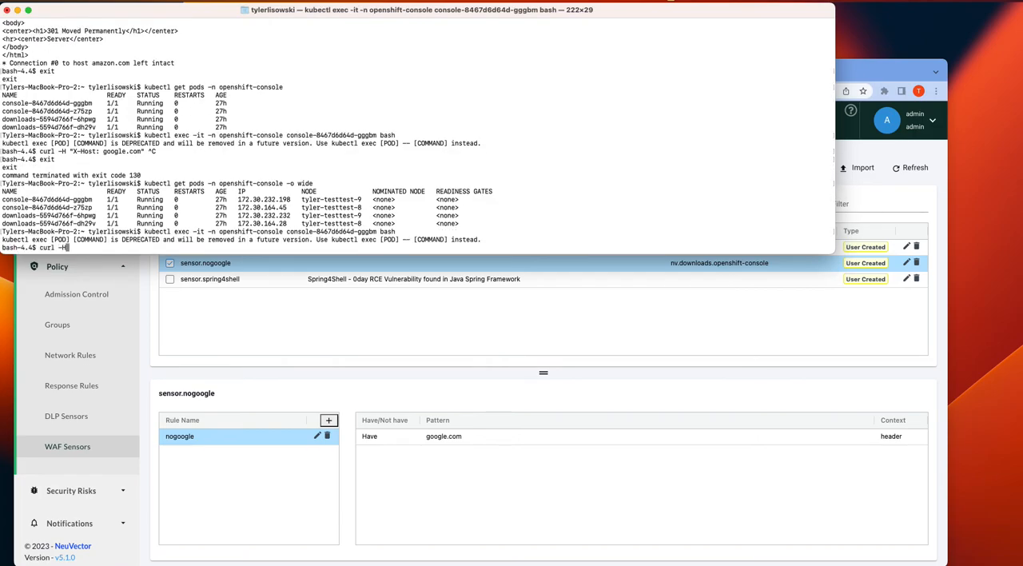
type("\"X-Host: google.com\"")
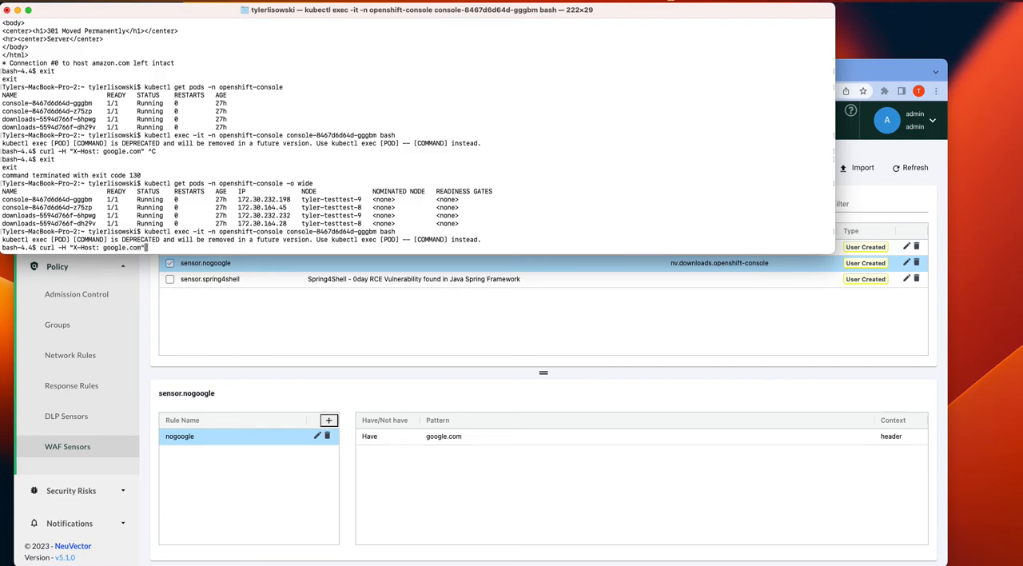
type("http://")
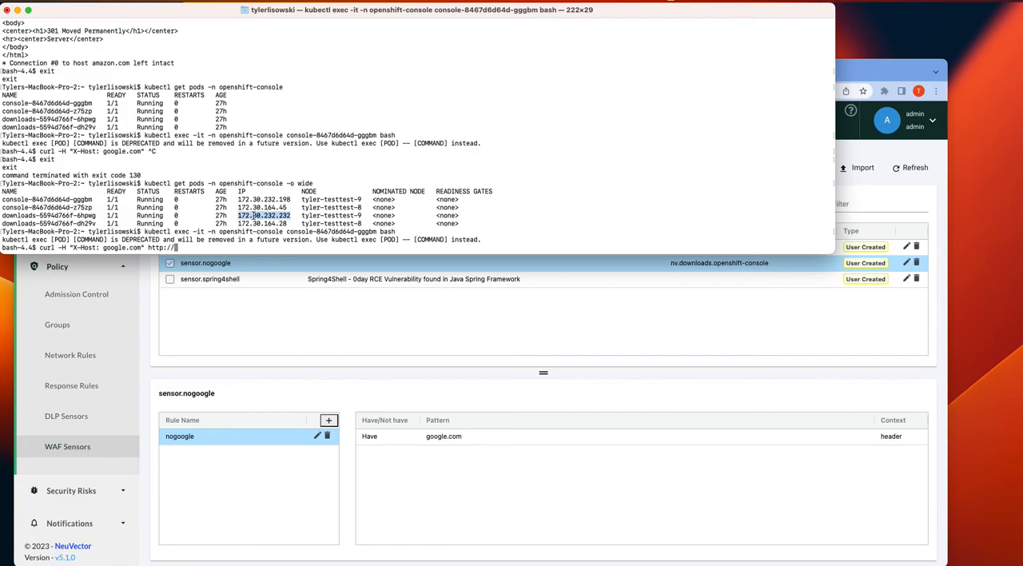
type("172.30.232.232:")
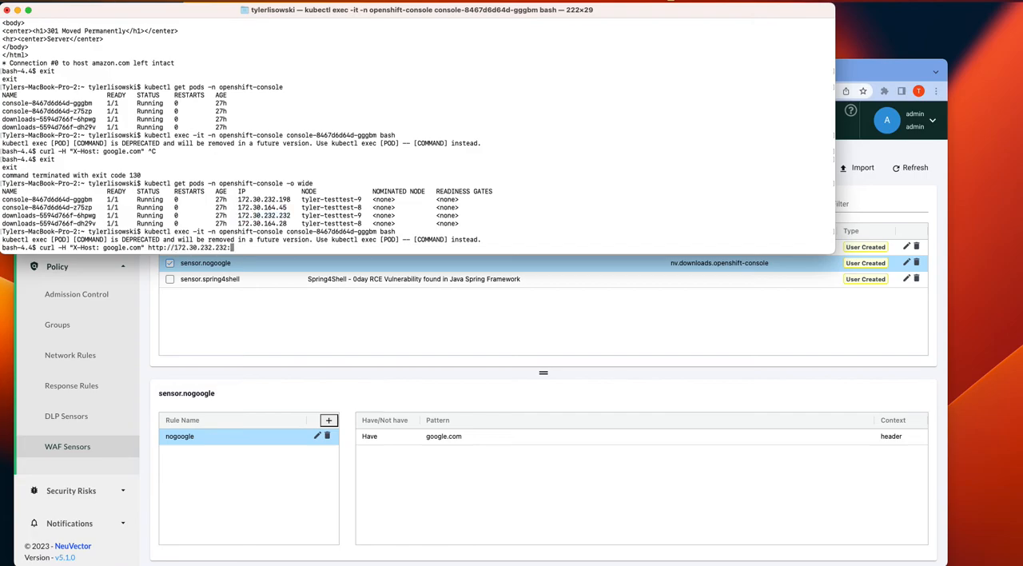
type(":8080")
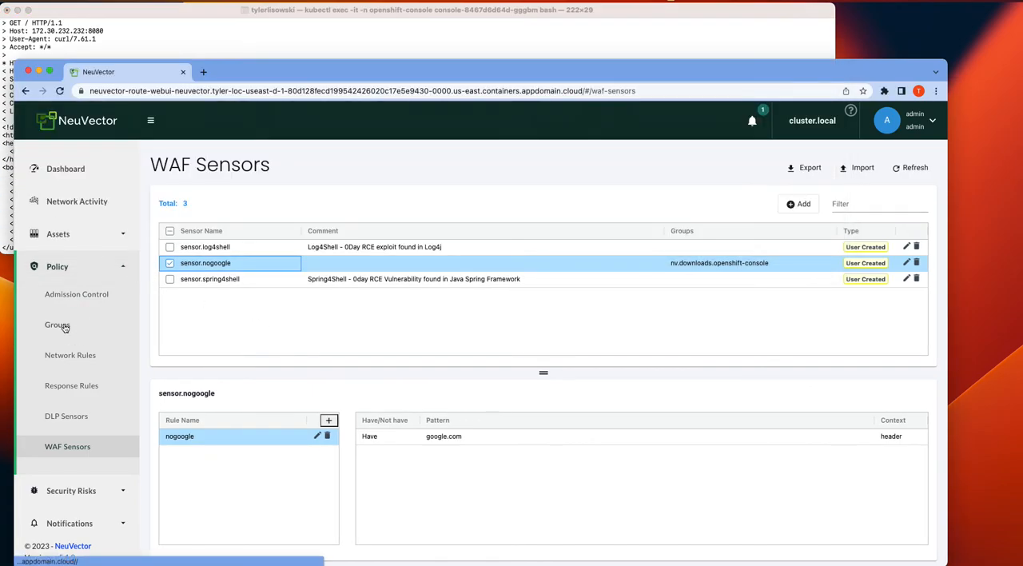
Filter the Policy Groups list by 'down' and choose nv.downloads.openshift-console.
left_click(57, 324)
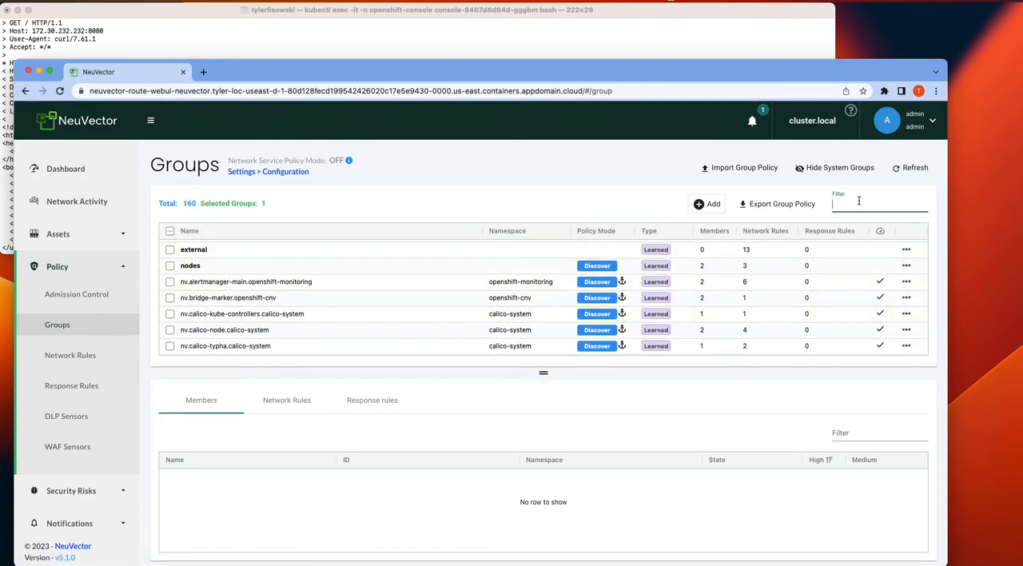
type("open")
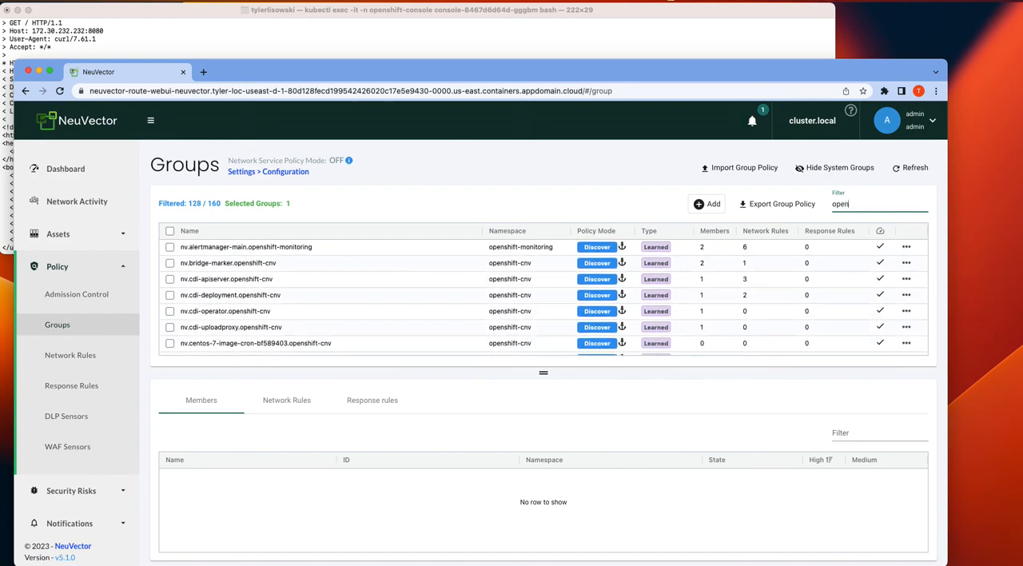
type("down")
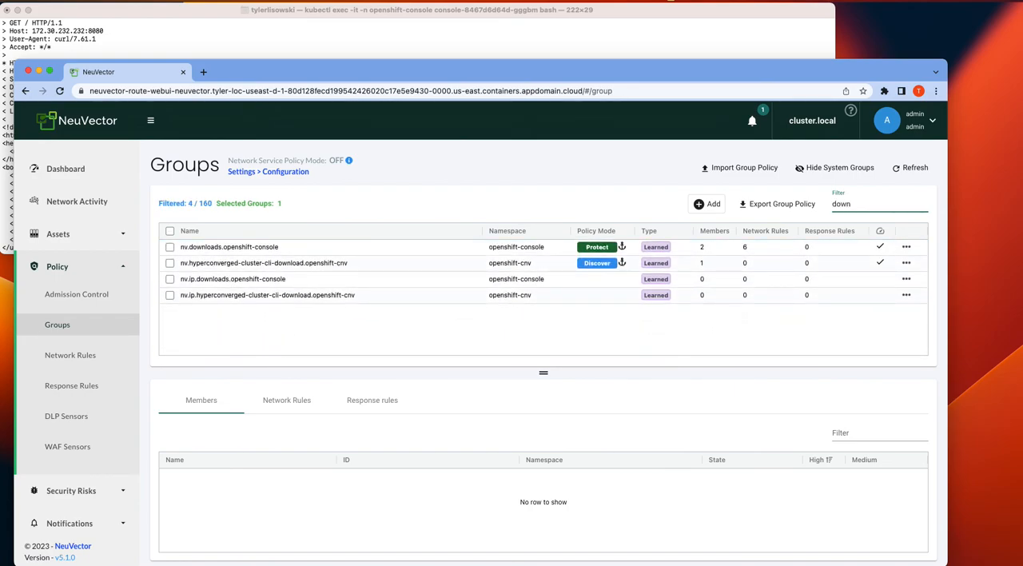
left_click(228, 246)
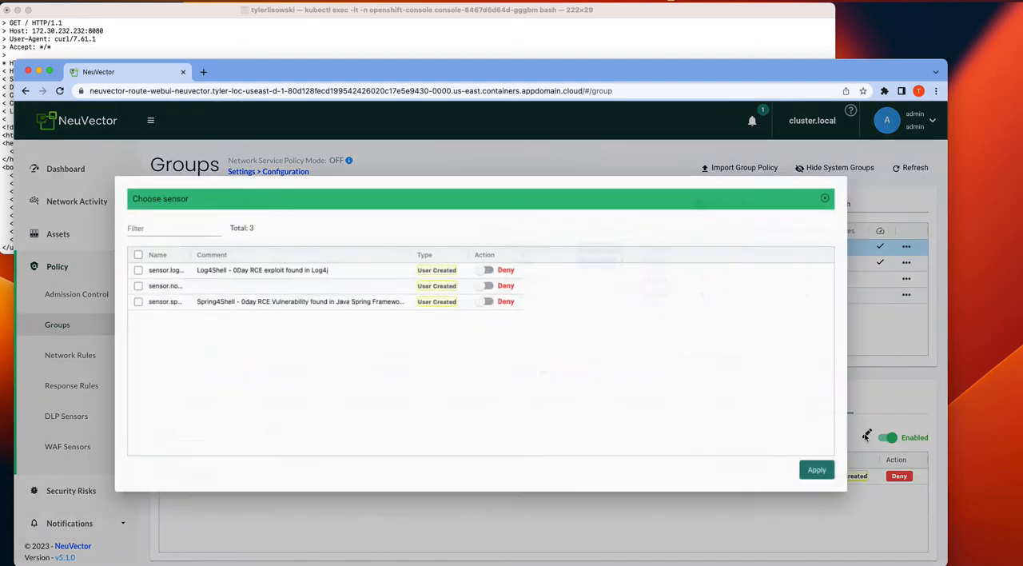
Uncheck sensor.nogoogle in Choose sensor and apply, leaving the group with no WAF sensors.
left_click(131, 285)
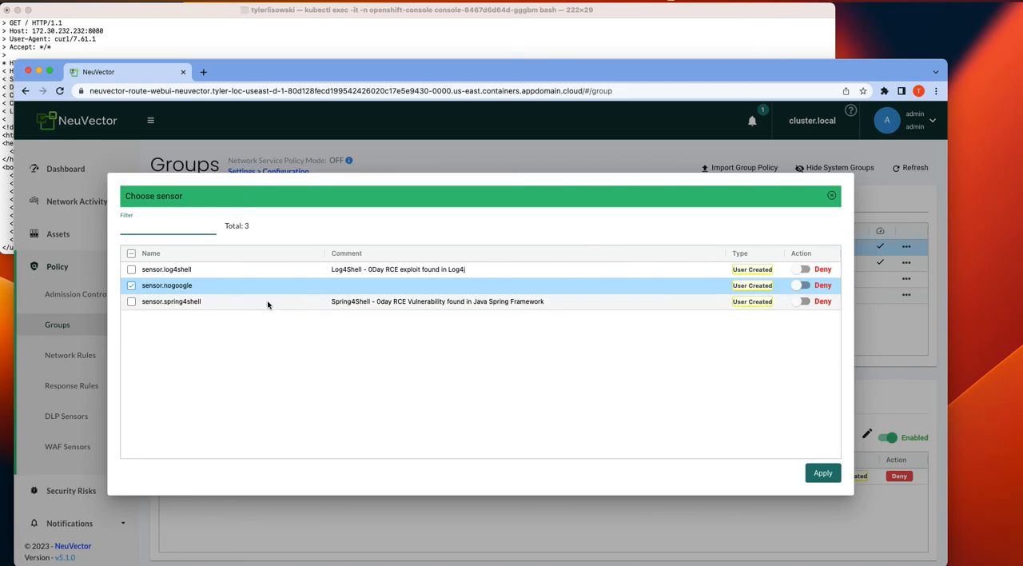
left_click(131, 285)
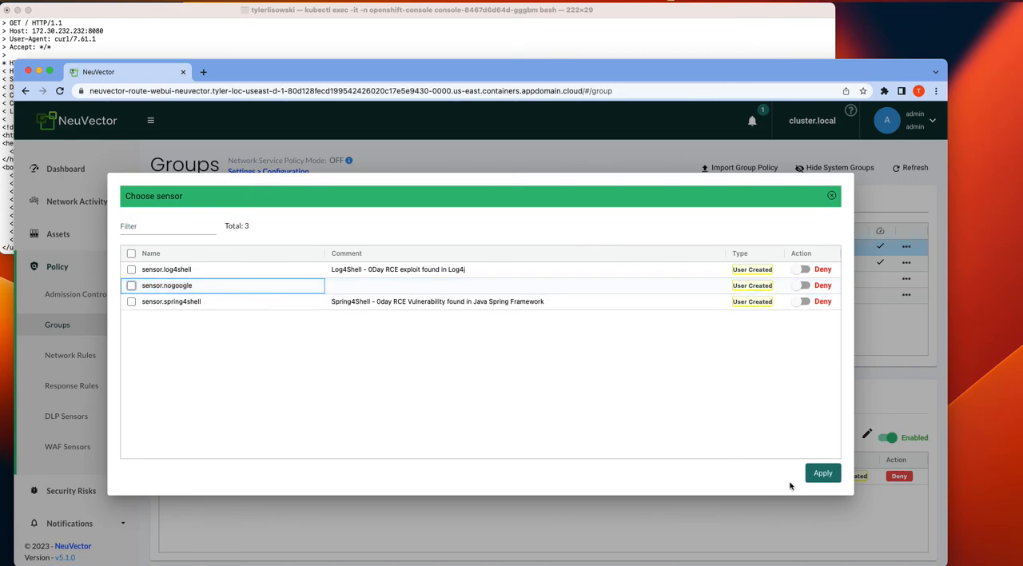
left_click(822, 473)
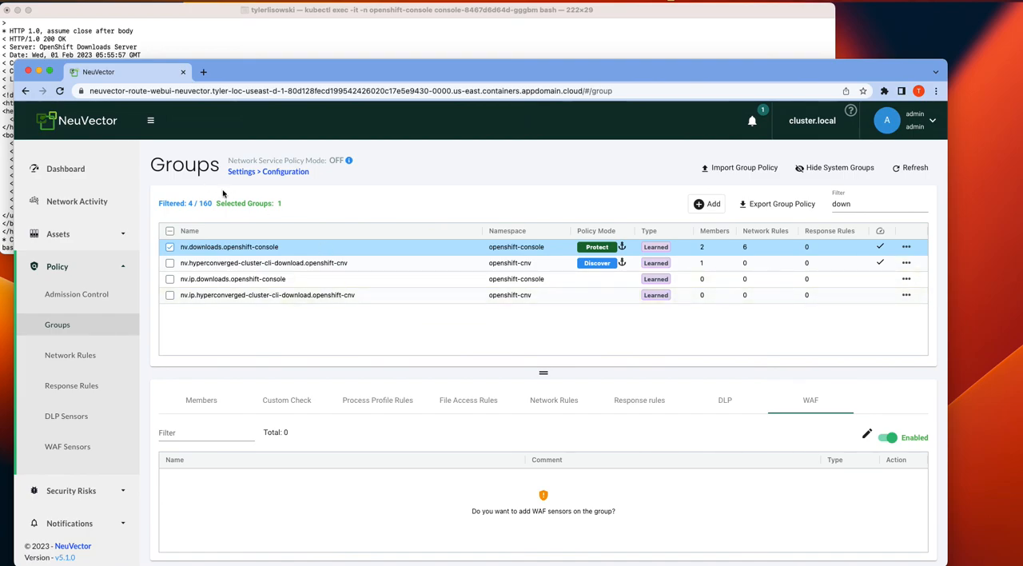
mouse_move(519, 230)
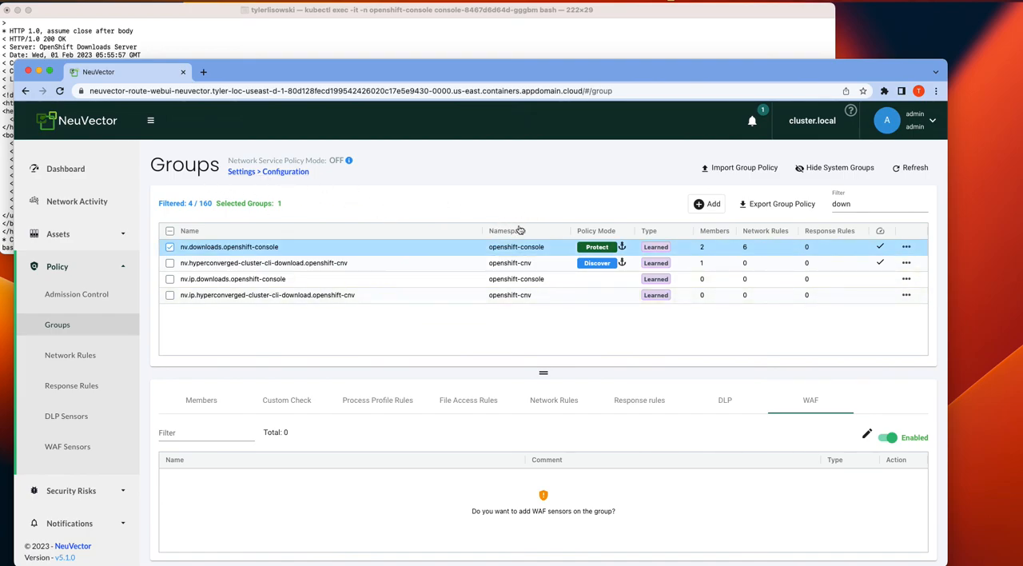
mouse_move(286, 49)
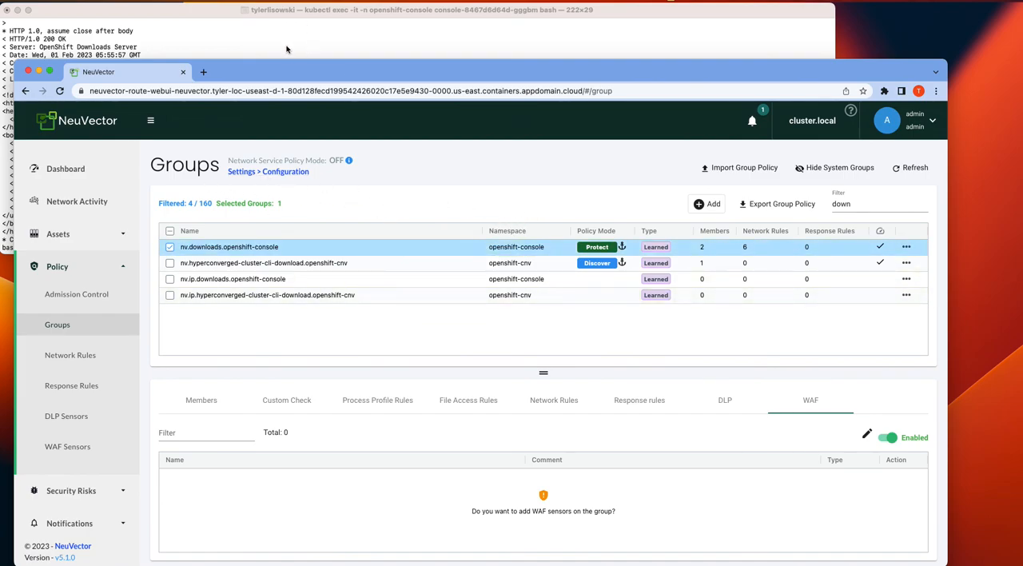
mouse_move(91, 147)
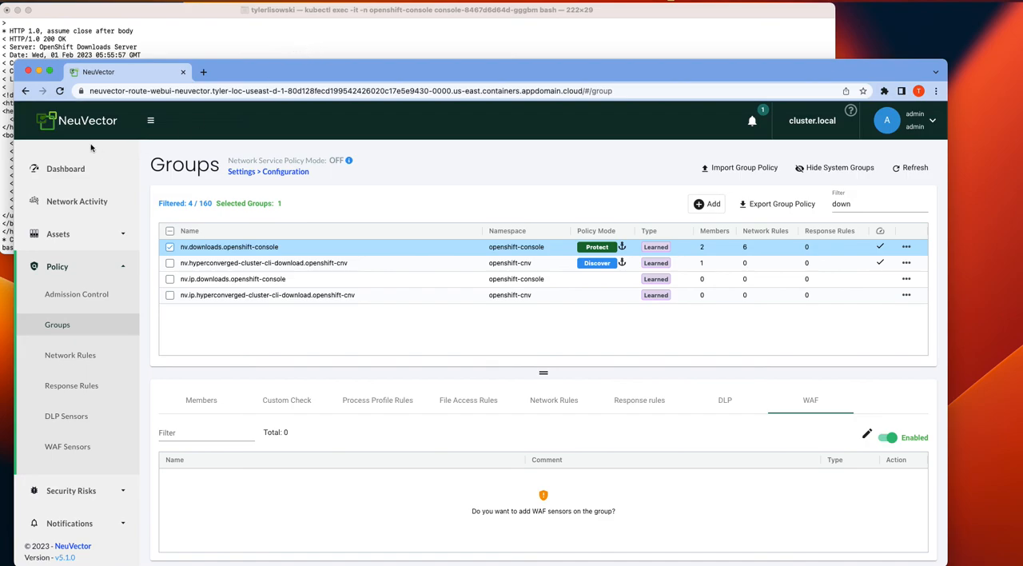